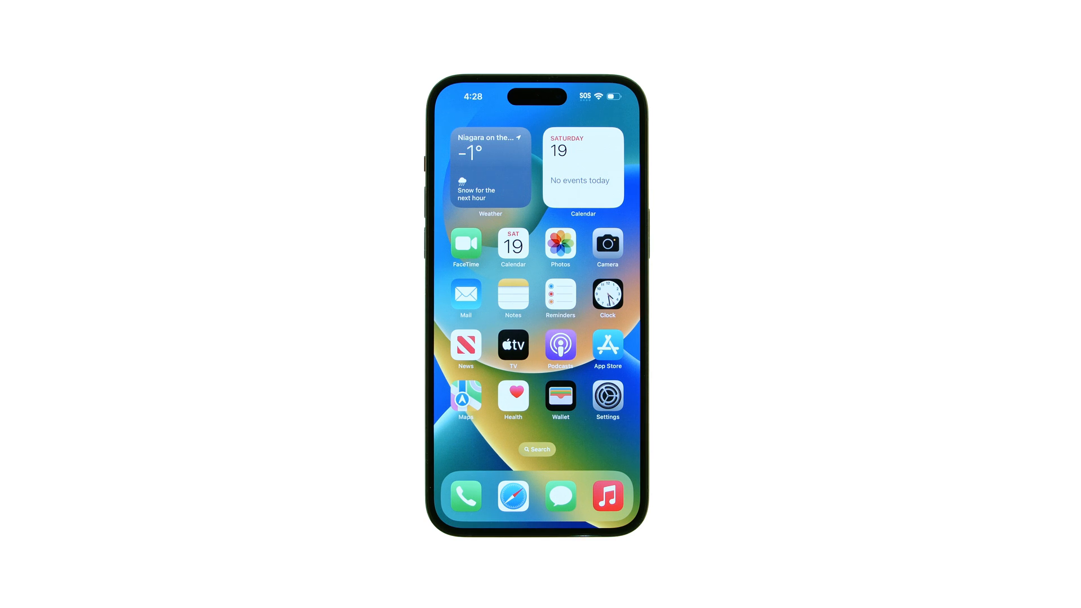
Step: Launch Settings and scroll down to the Accessibility options
click(607, 396)
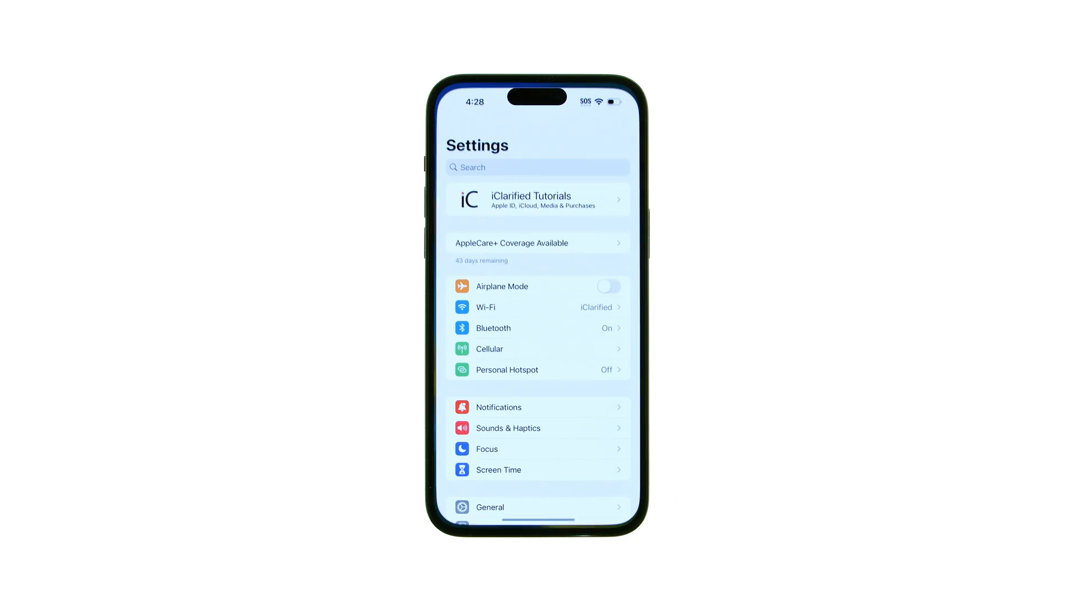
scroll(down, 3)
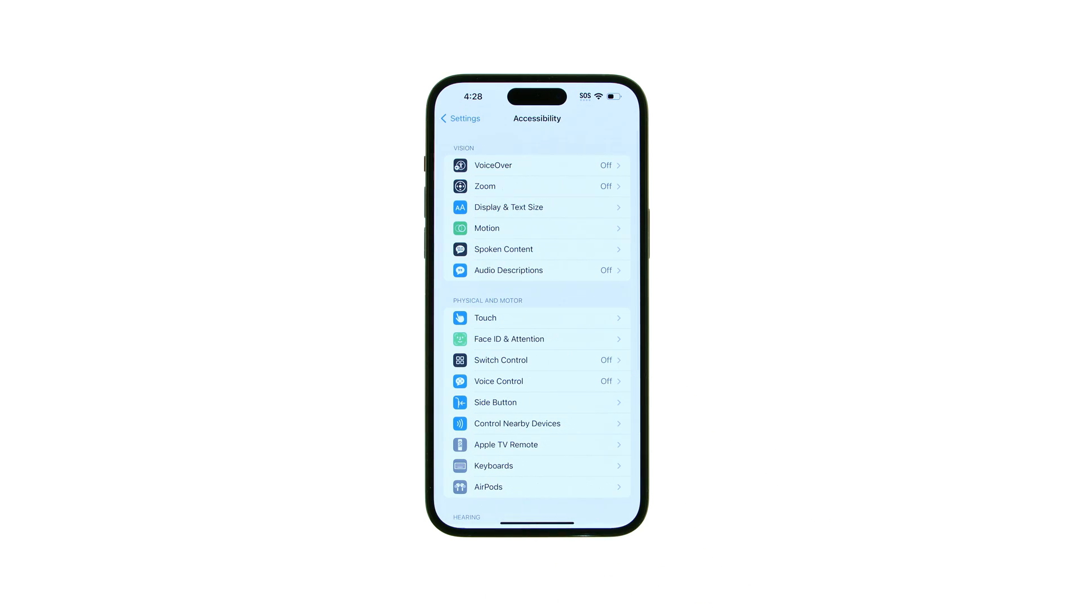
Step: In Display & Text Size, enable Smart Invert, then switch Classic Invert on and off
click(509, 207)
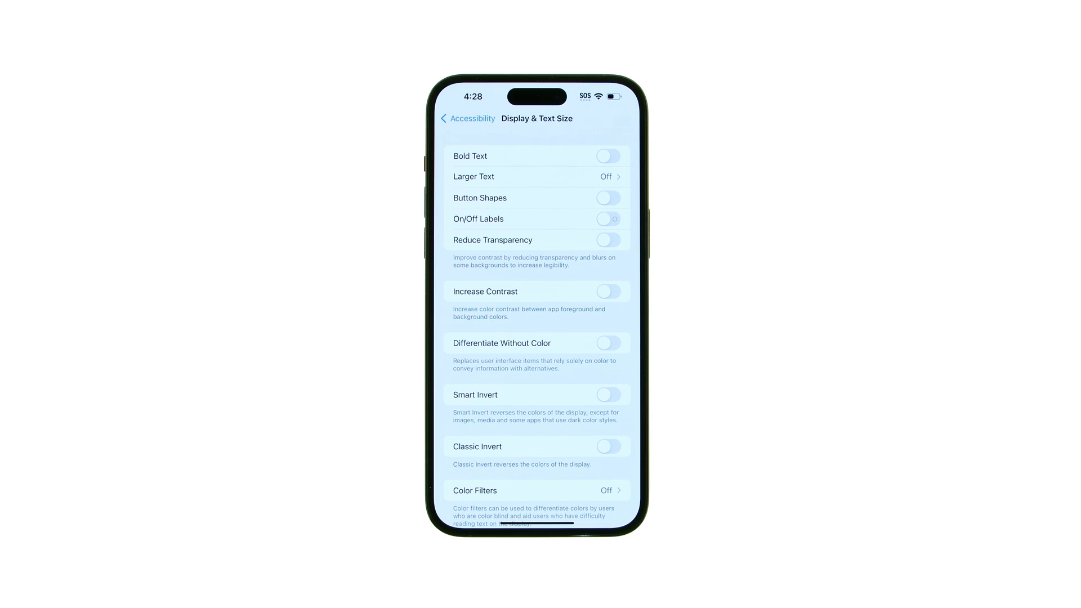
click(608, 395)
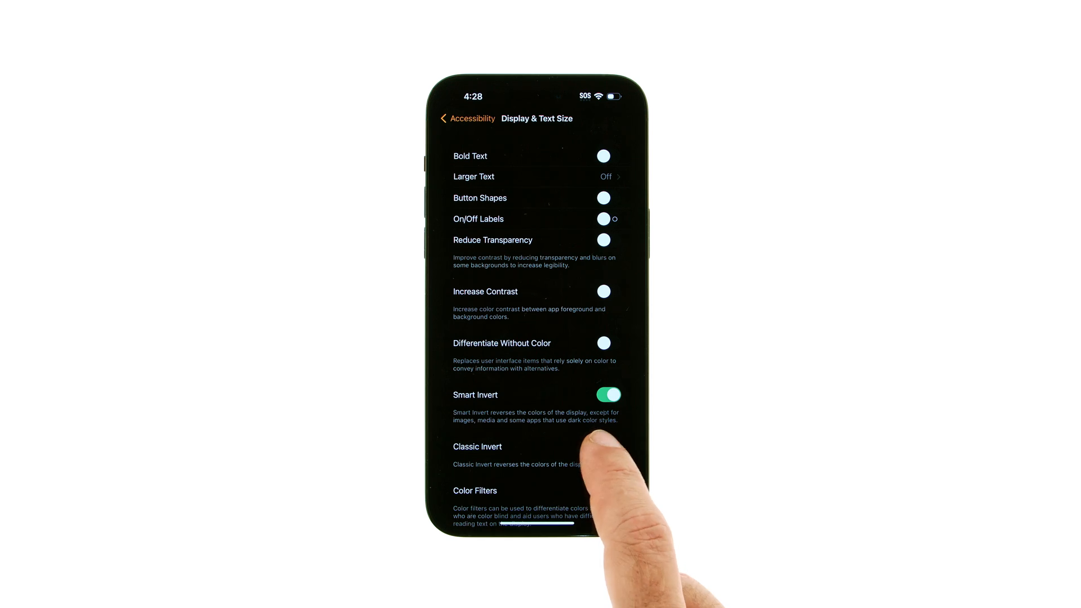
click(608, 446)
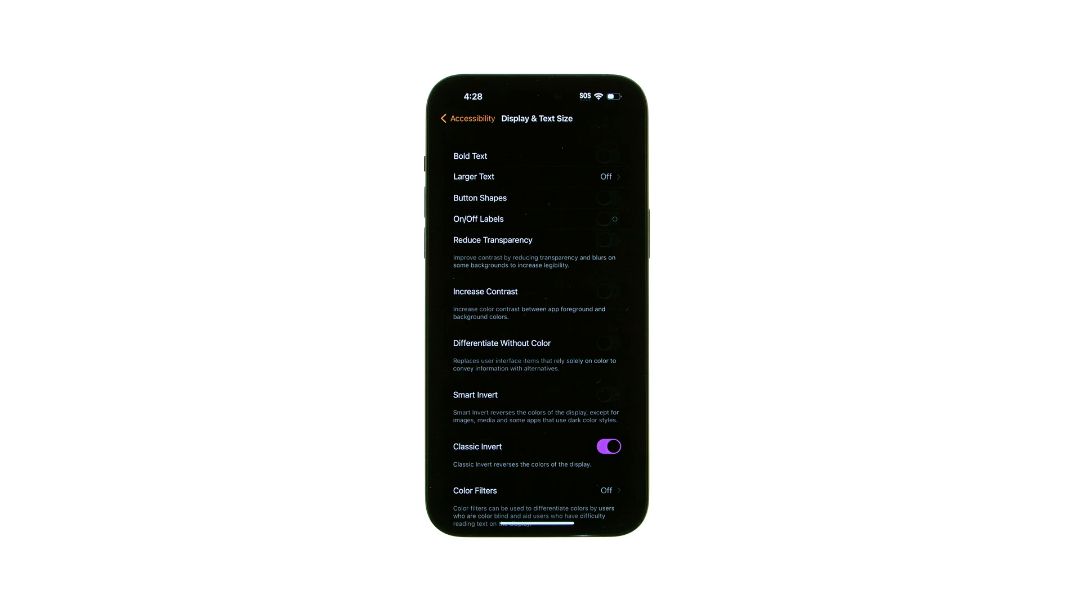
click(608, 446)
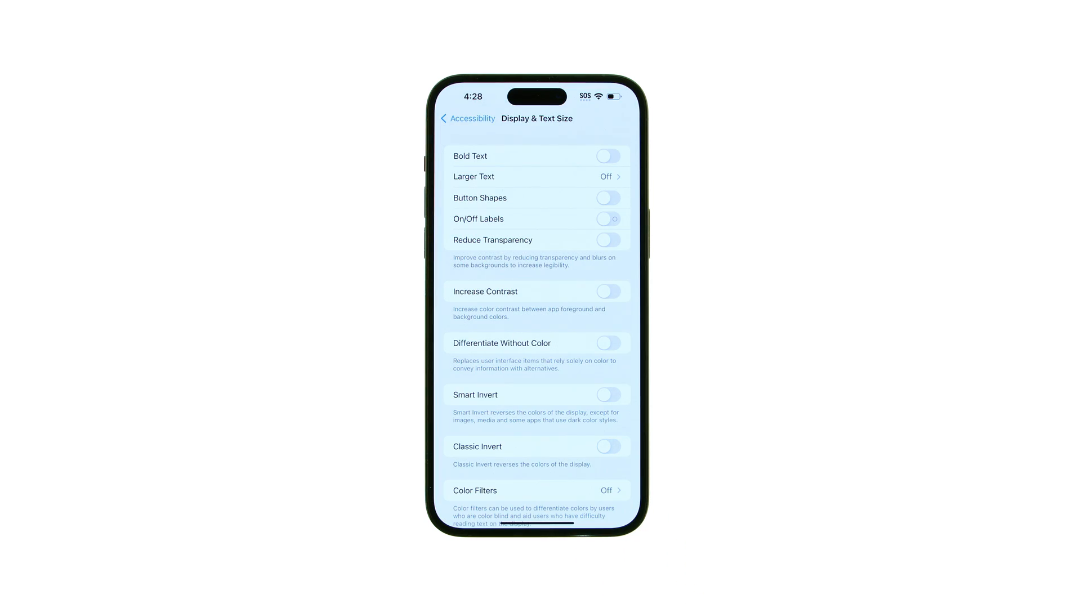
click(468, 118)
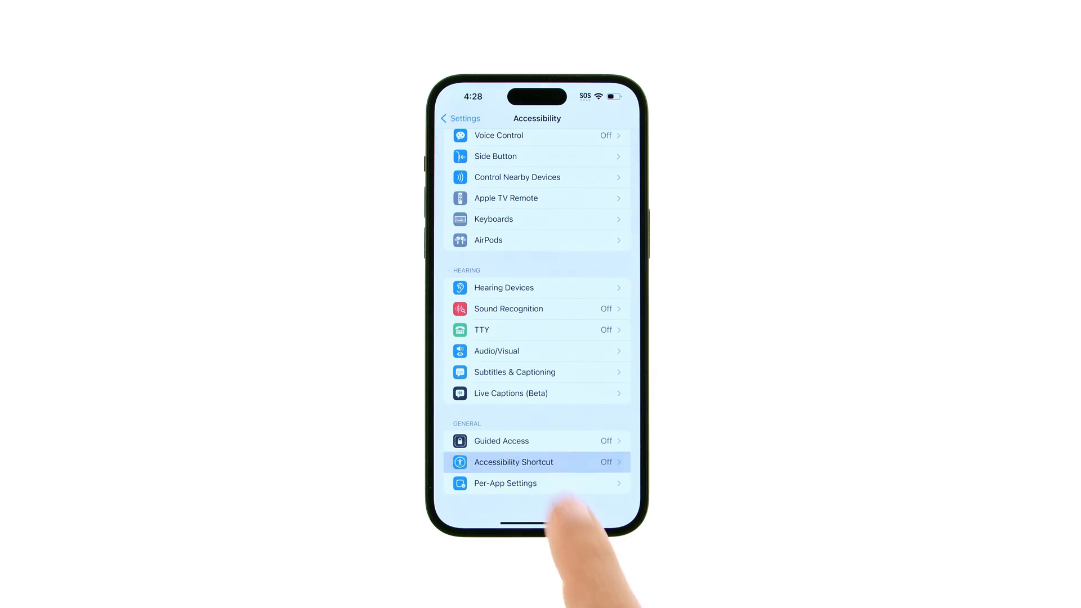
Step: In Accessibility Shortcut, check Smart Invert alongside Classic Invert
click(513, 462)
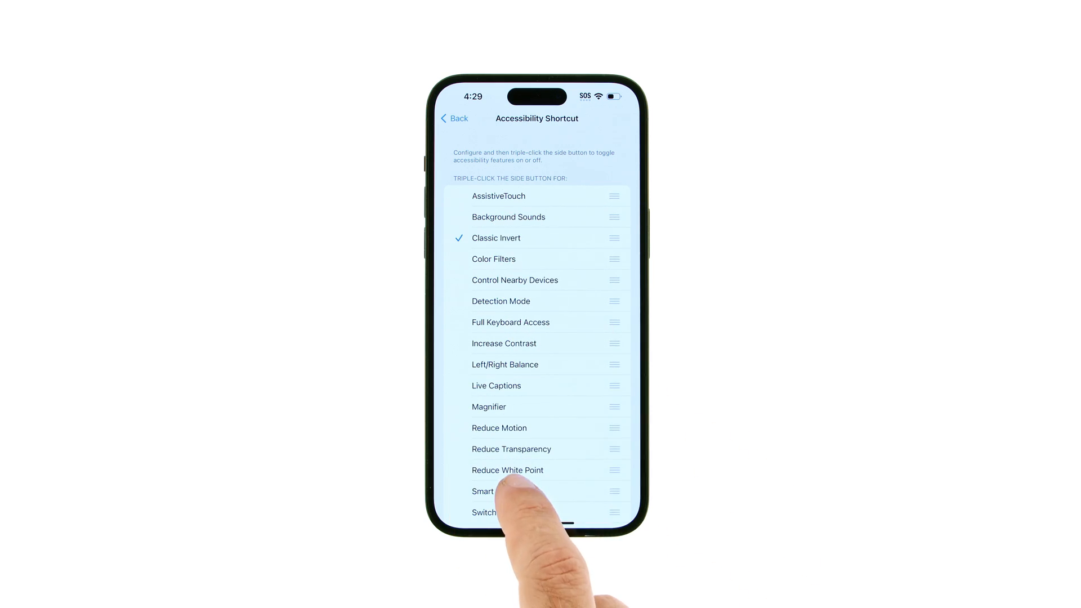
click(494, 491)
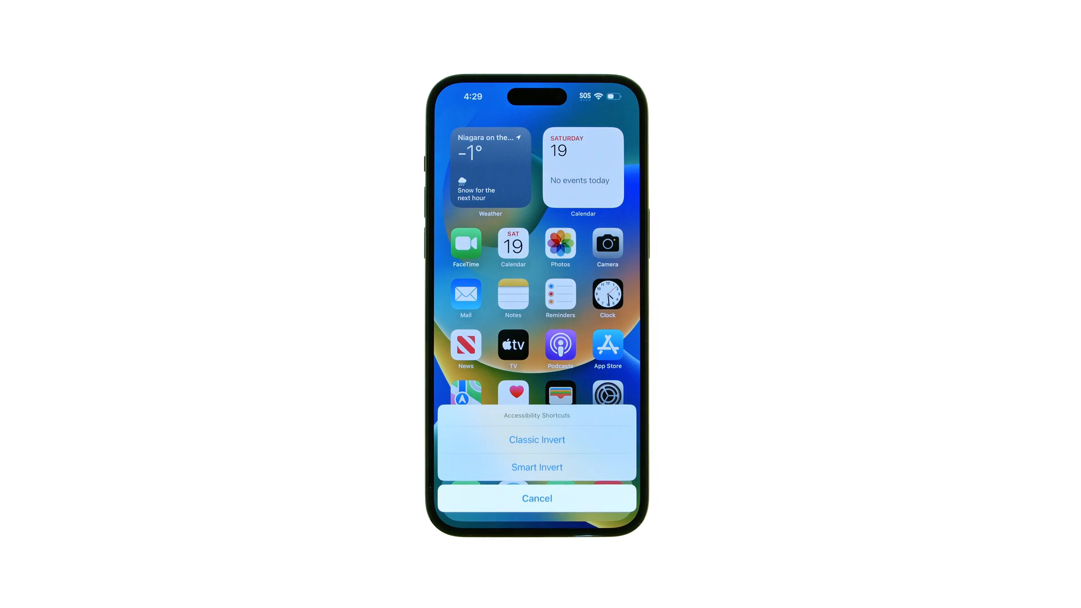
Step: Turn Classic Invert on from the shortcut menu, then off again
click(536, 439)
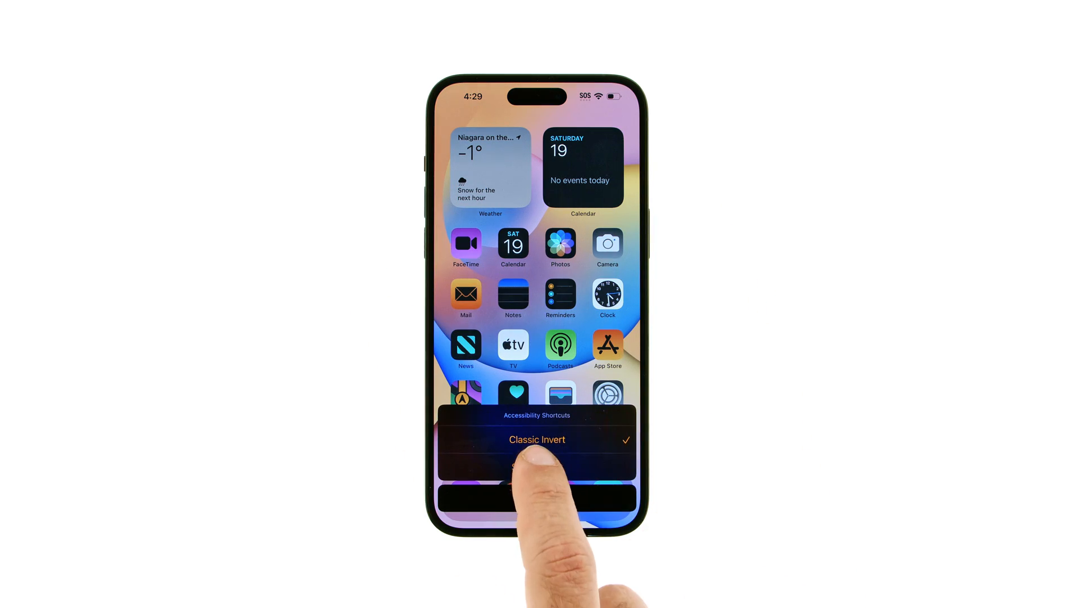
click(537, 440)
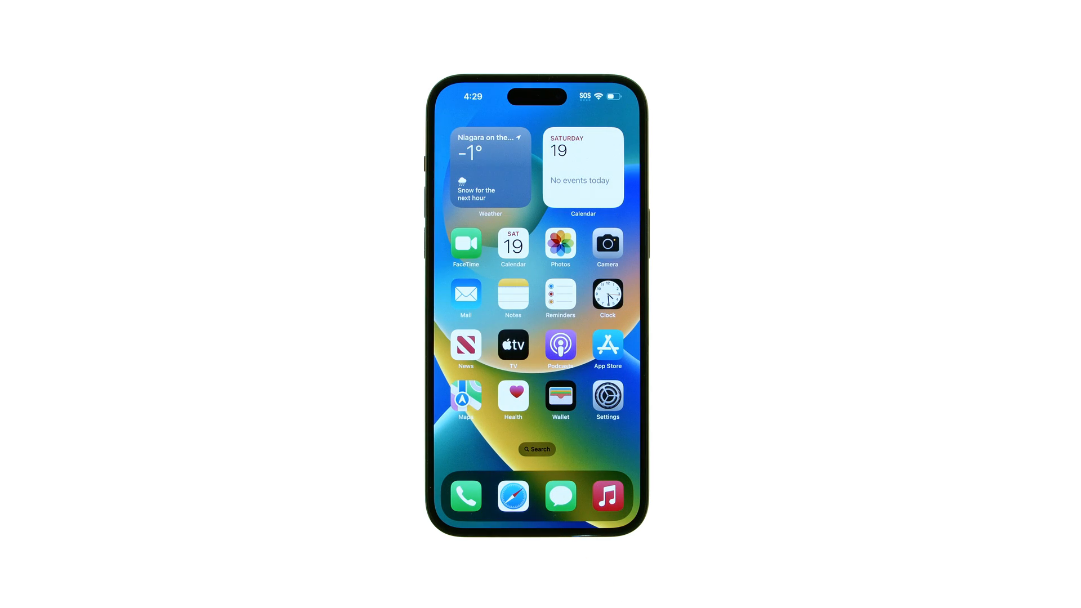